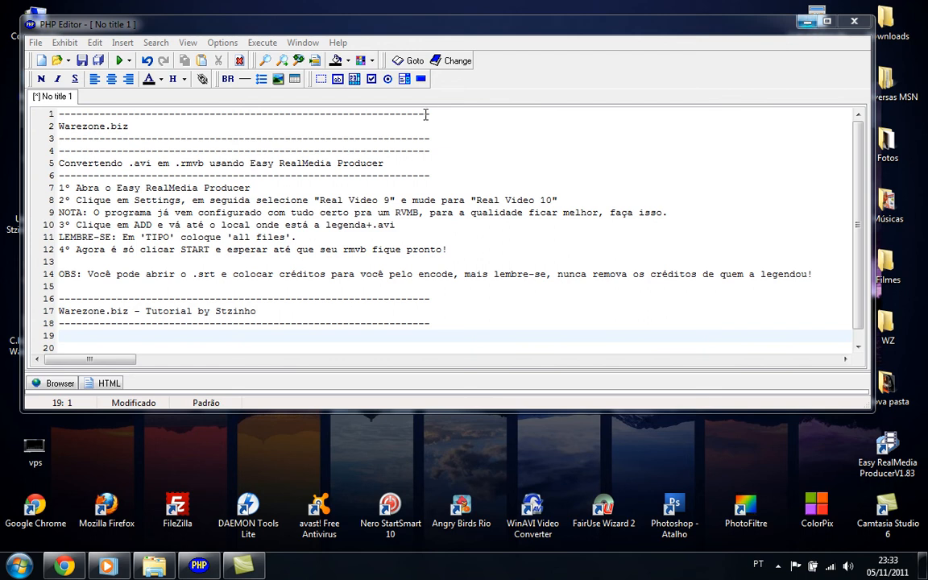
- Minimize the tutorial notes so the desktop and its Easy RealMedia Producer shortcut show
{"action": "double_click", "coordinate": [86, 163]}
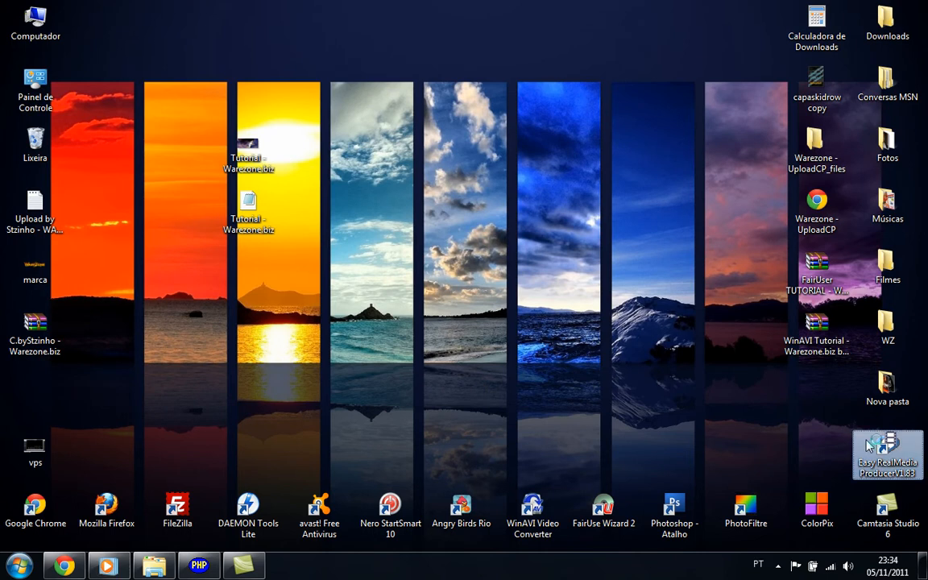
- Launch Easy RealMedia Producer, clear its two queued input files, and return to the notes
{"action": "double_click", "coordinate": [887, 451]}
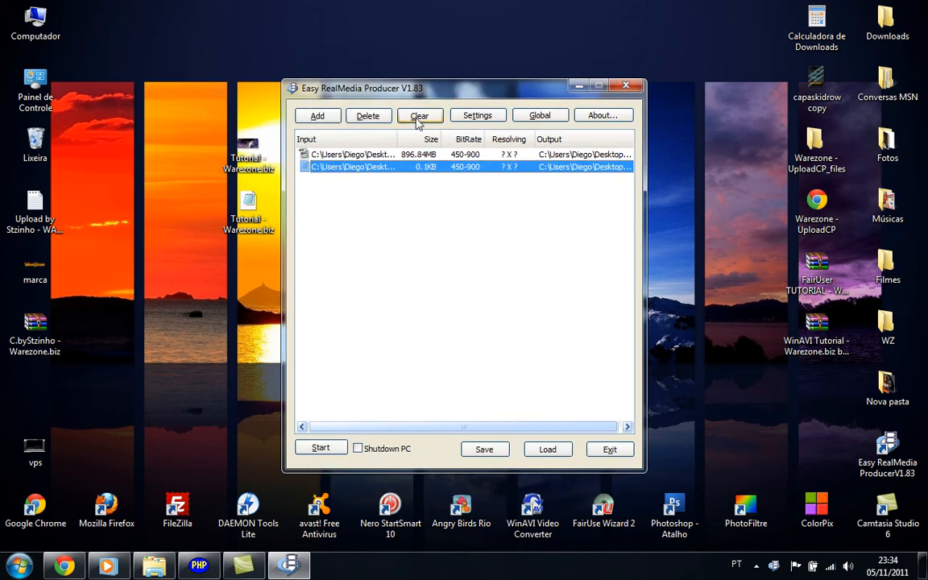
{"action": "left_click", "coordinate": [420, 116]}
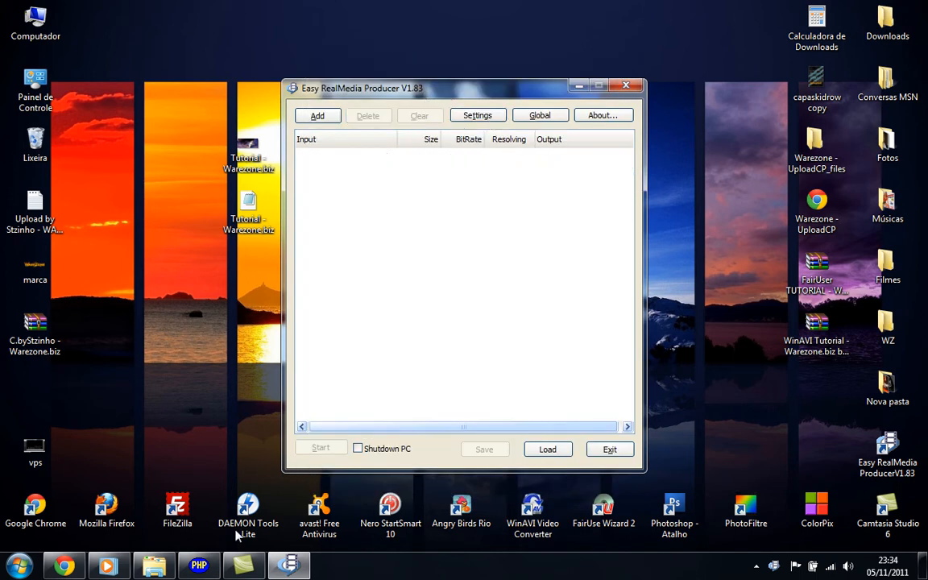
{"action": "left_click", "coordinate": [198, 565]}
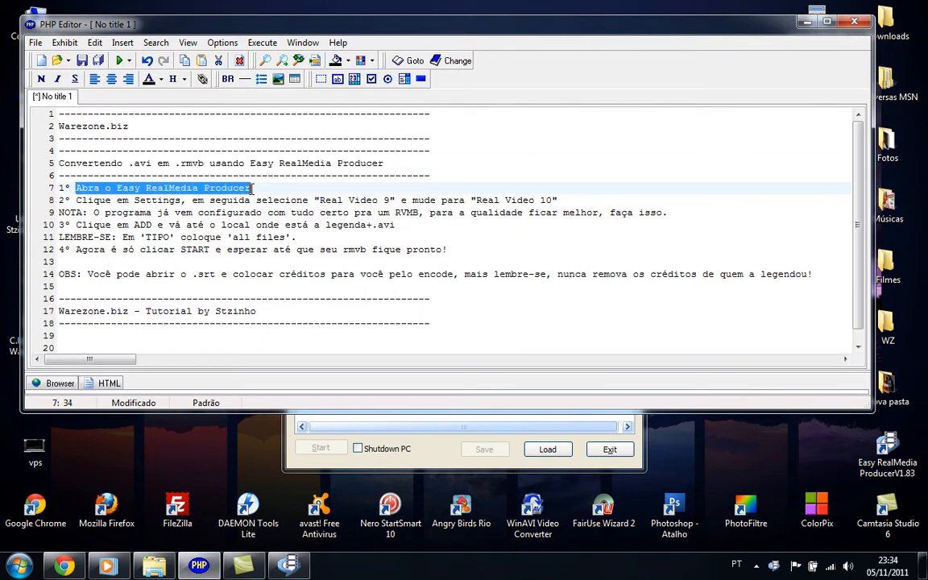
- Highlight the first step and the start of step 2 in the tutorial notes
{"action": "double_click", "coordinate": [91, 200]}
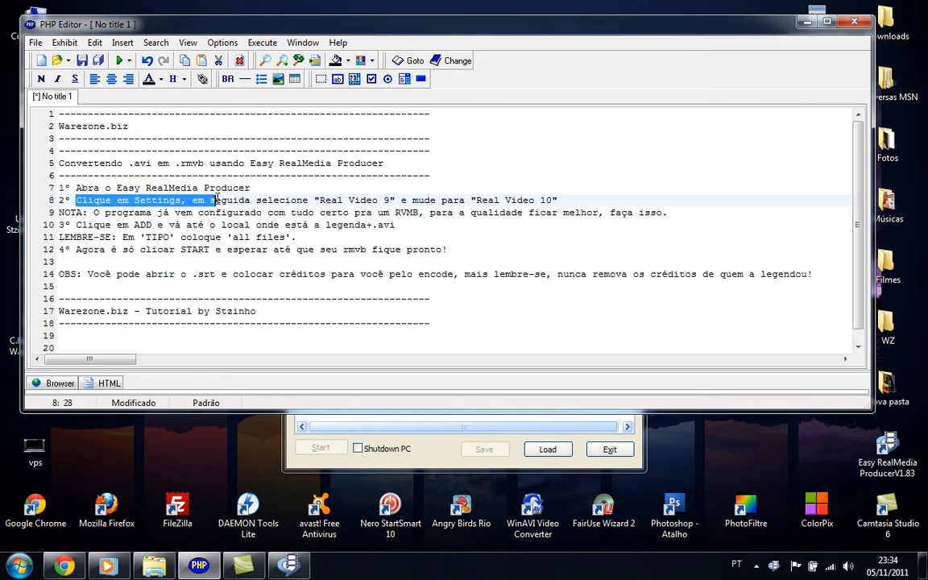
{"action": "left_click_drag", "start_coordinate": [213, 200], "coordinate": [398, 199]}
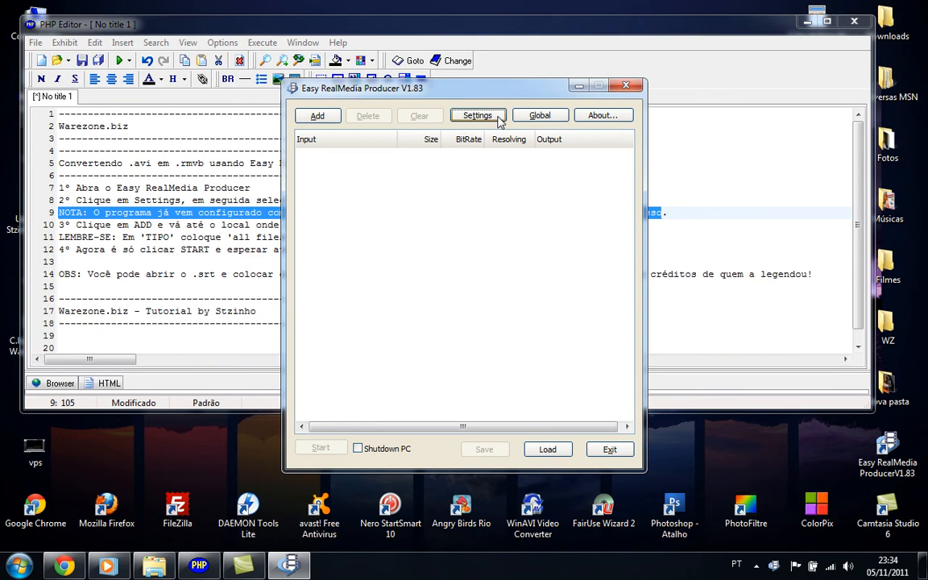
- Set the default video codec in Settings to RealVideo 10 instead of RealVideo 9
{"action": "left_click", "coordinate": [477, 116]}
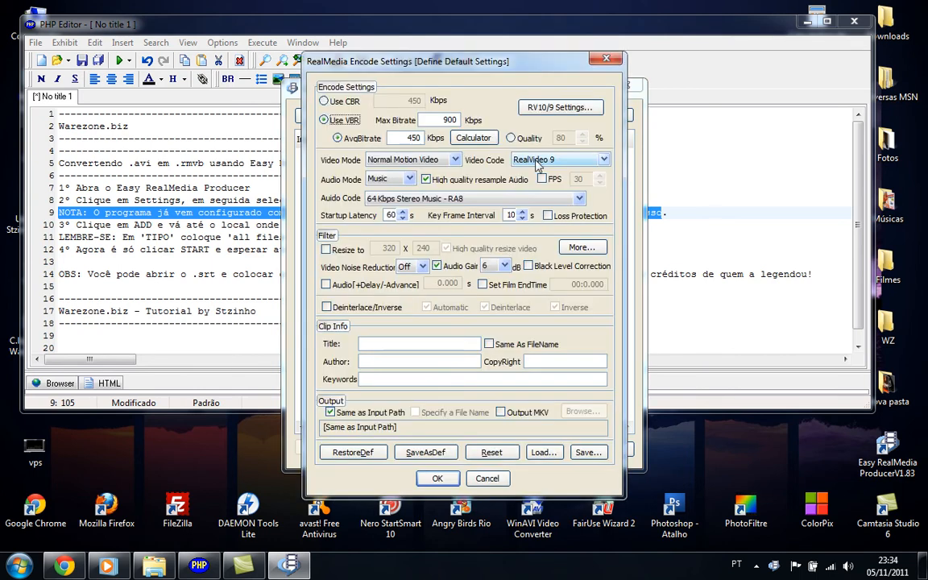
{"action": "left_click", "coordinate": [558, 159]}
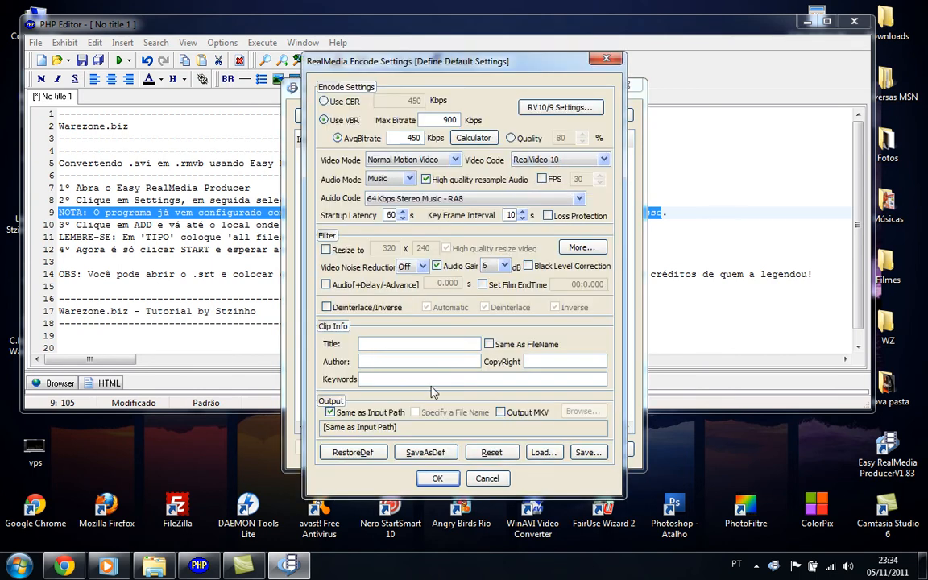
{"action": "left_click", "coordinate": [437, 478]}
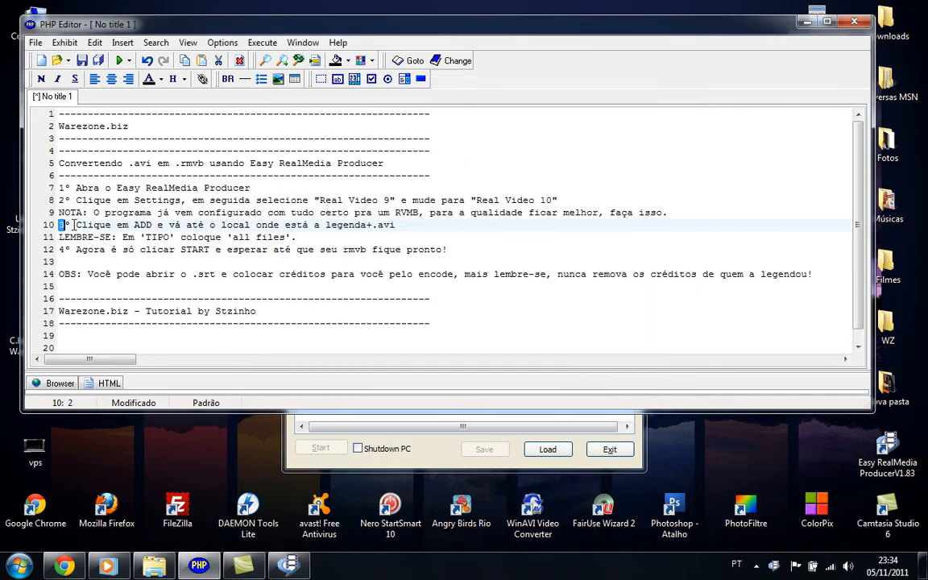
- Highlight step 3 and the 'all files' file-type reminder in the notes
{"action": "left_click_drag", "start_coordinate": [61, 225], "coordinate": [185, 225]}
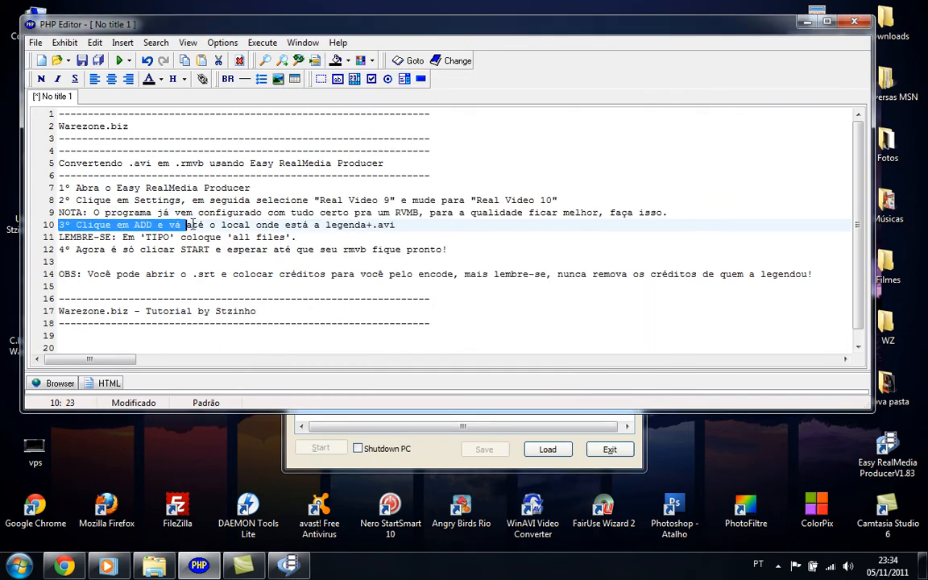
{"action": "left_click_drag", "start_coordinate": [185, 224], "coordinate": [302, 225]}
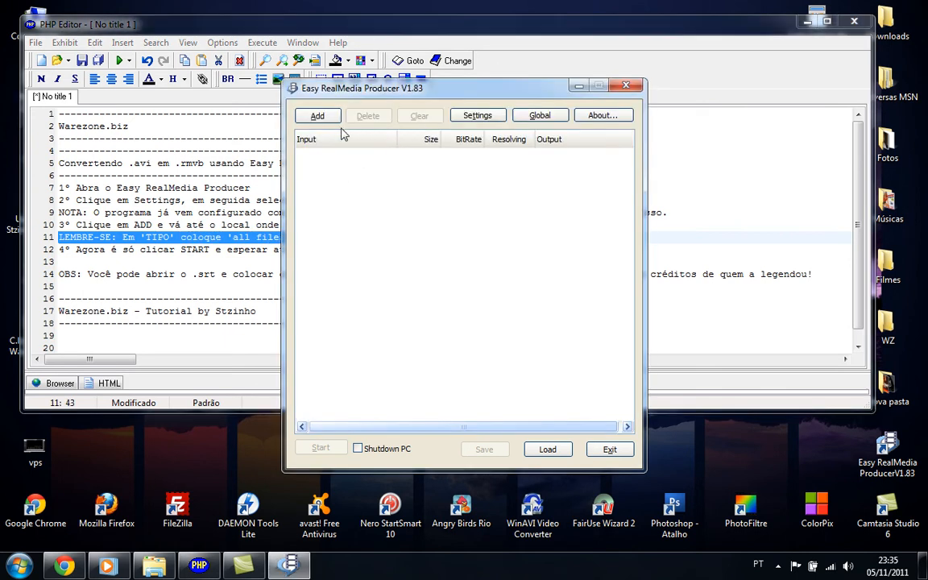
- Add the Tutorial - Warezone.biz SRT file as source, browsing with All Files(*.*)
{"action": "left_click", "coordinate": [316, 115]}
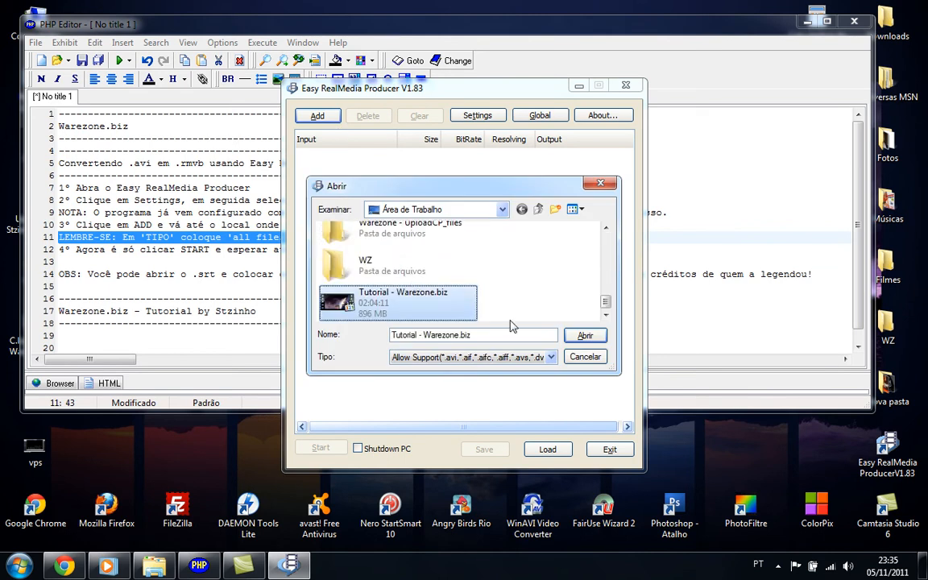
{"action": "left_click", "coordinate": [551, 356]}
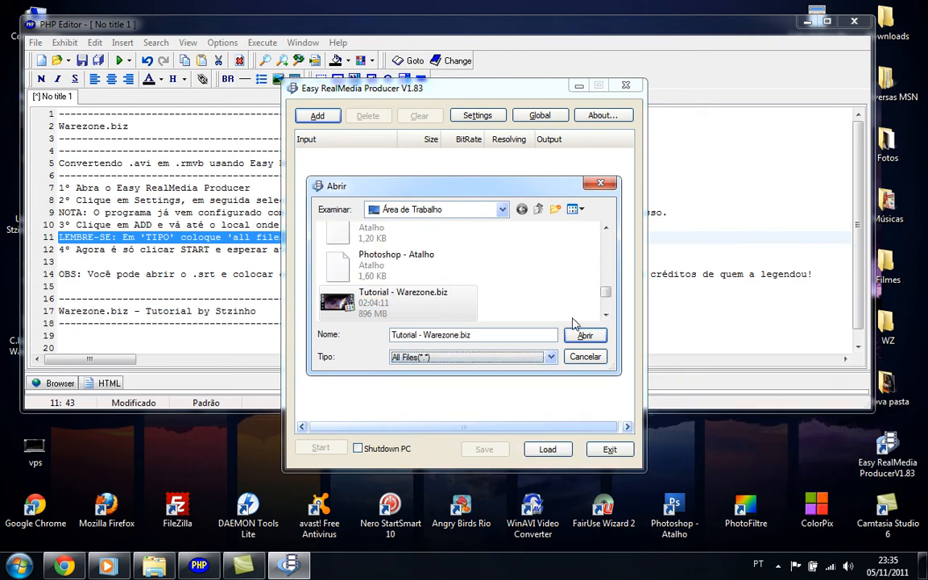
{"action": "scroll", "scroll_direction": "down", "scroll_amount": 3}
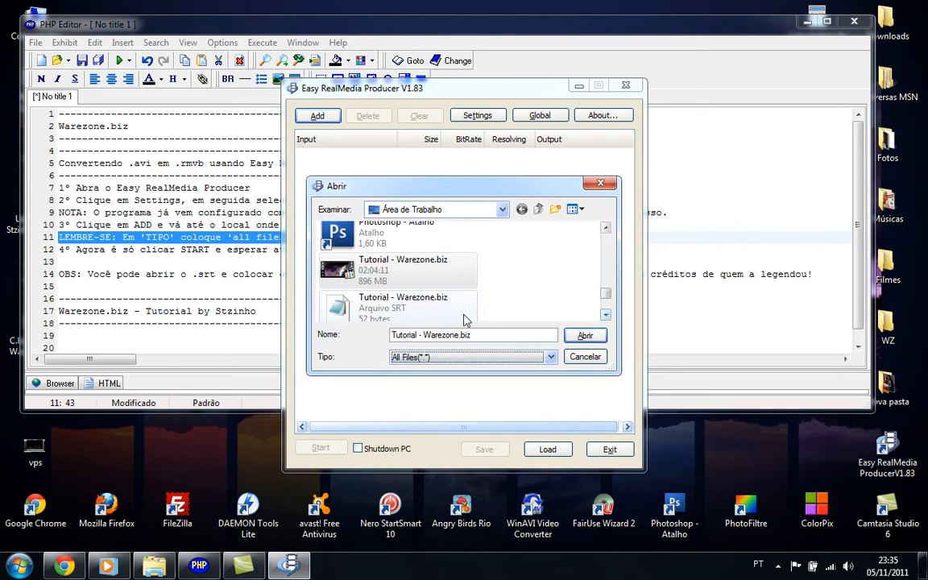
{"action": "left_click", "coordinate": [585, 335]}
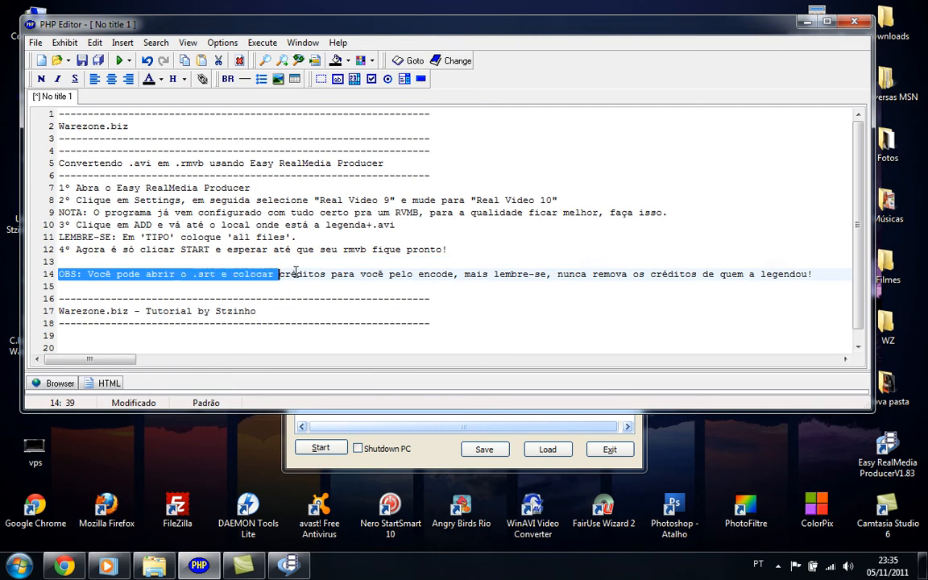
{"action": "left_click_drag", "start_coordinate": [278, 274], "coordinate": [483, 274]}
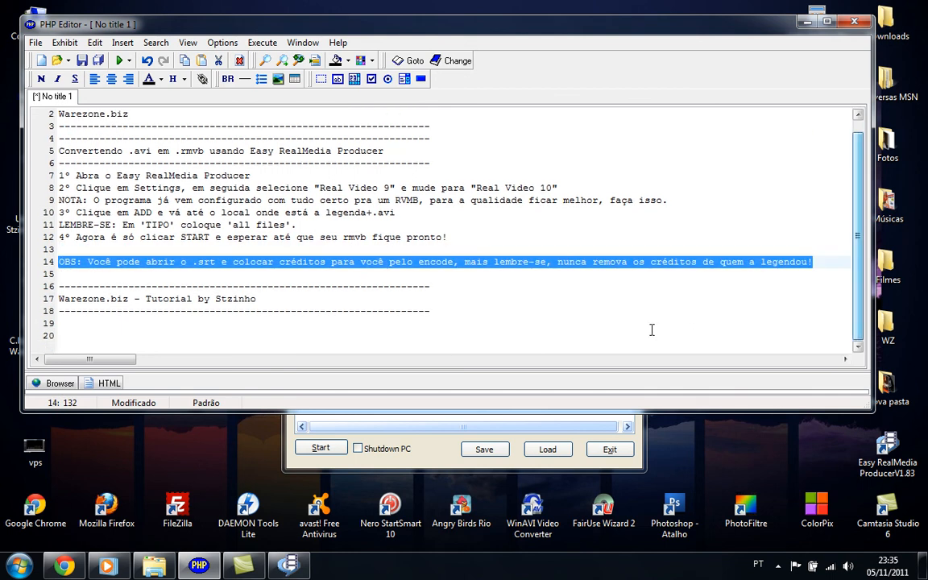
{"action": "double_click", "coordinate": [225, 299]}
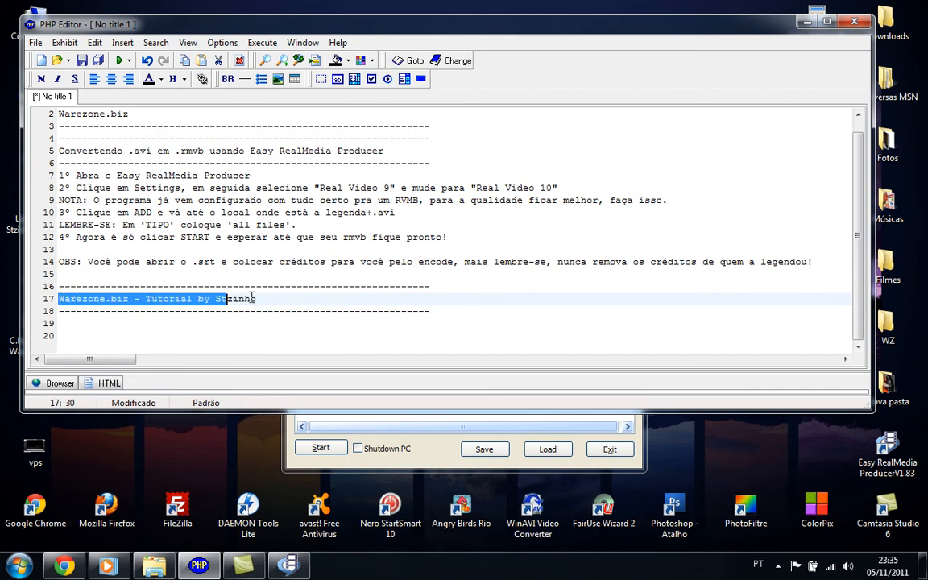
{"action": "left_click", "coordinate": [442, 313]}
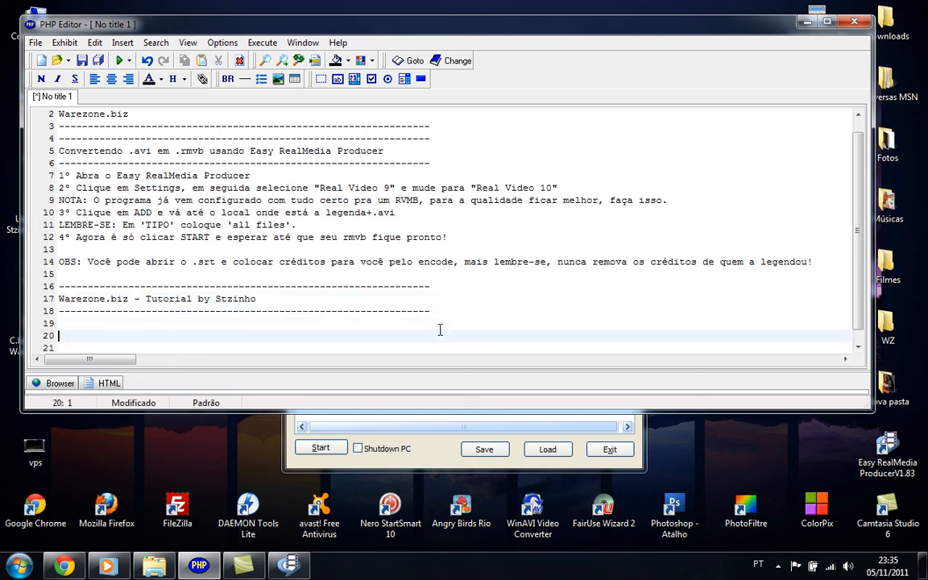
- Write the farewell: questions go to the forum, see you next tutorial, 'abraço! FUI!'
{"action": "type", "text": "É isso aí"}
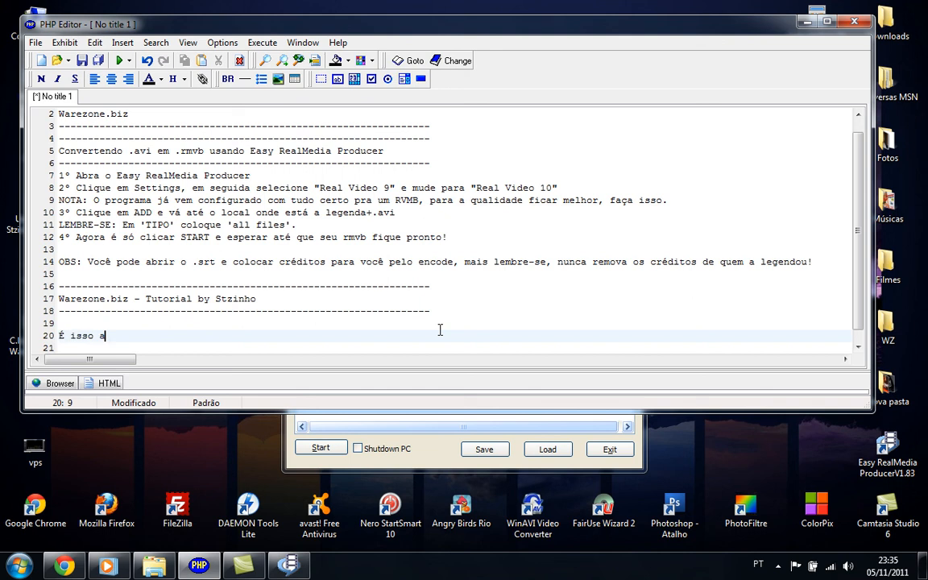
{"action": "type", "text": "e galera, qualquer dúvida, só pergu"}
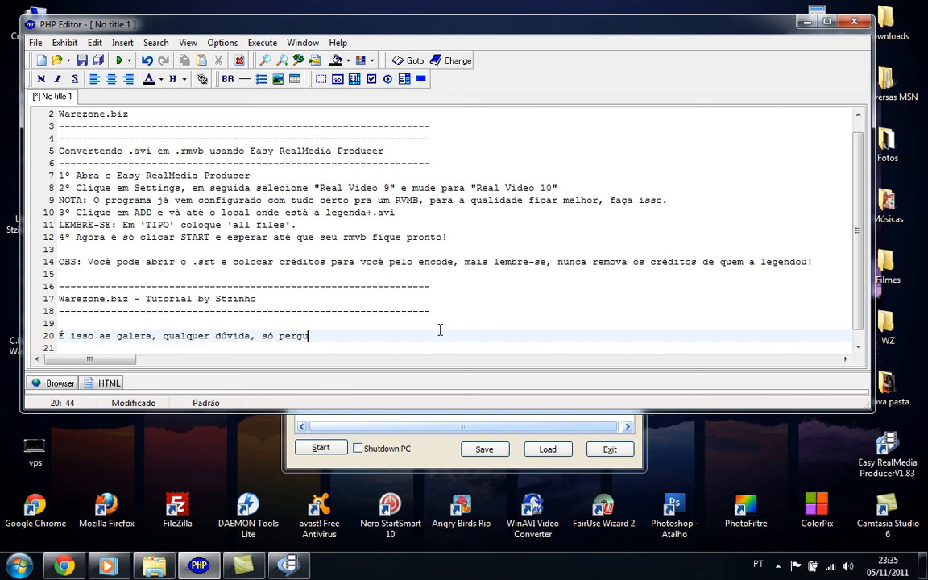
{"action": "type", "text": "ntar no fórum"}
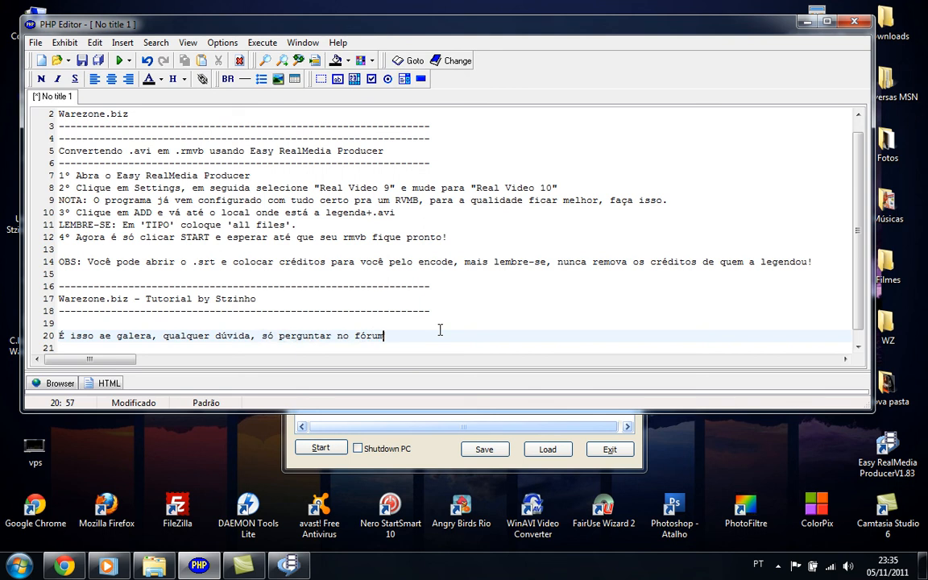
{"action": "type", "text": "! Estarei lá!"}
{"action": "left_click", "coordinate": [454, 347]}
{"action": "type", "text": "Até"}
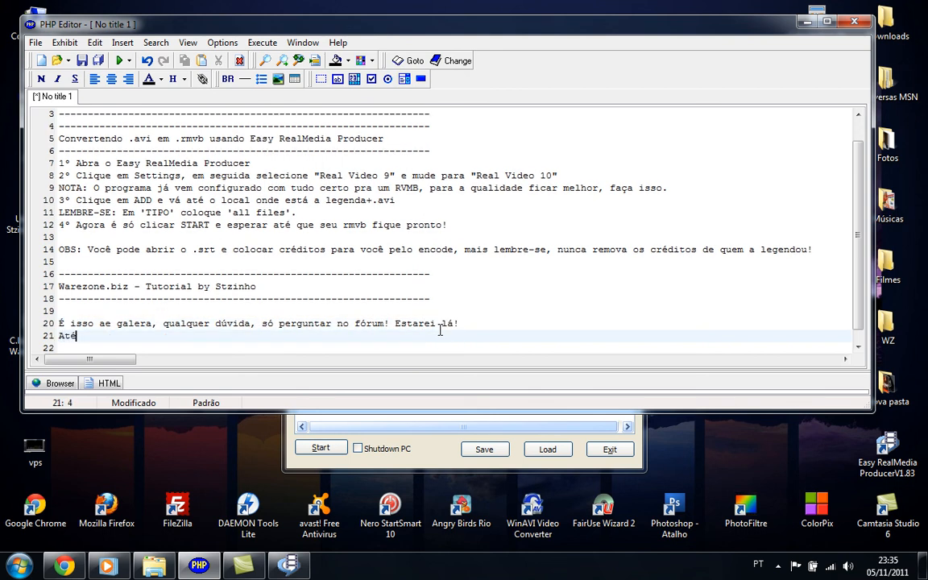
{"action": "type", "text": "o proximo tutorial,"}
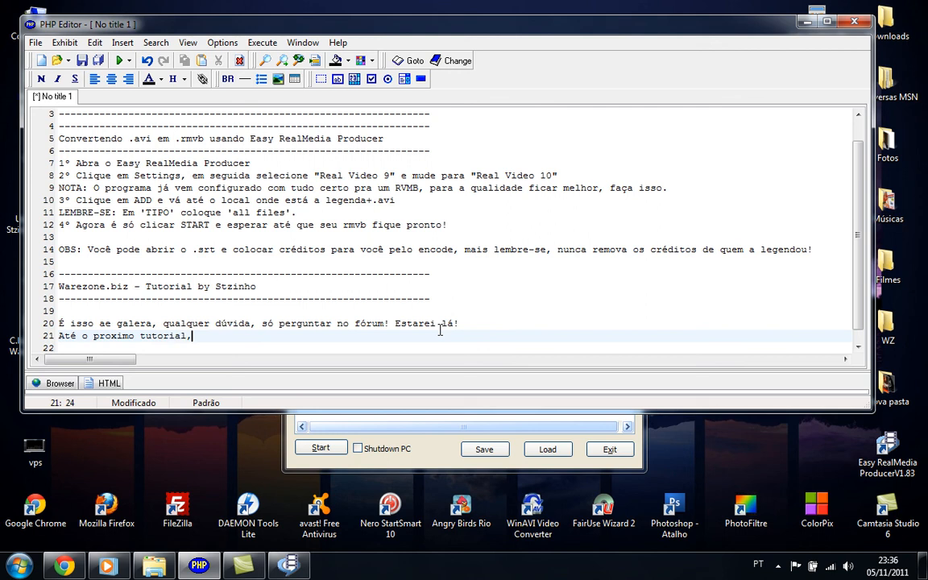
{"action": "type", "text": "abrac"}
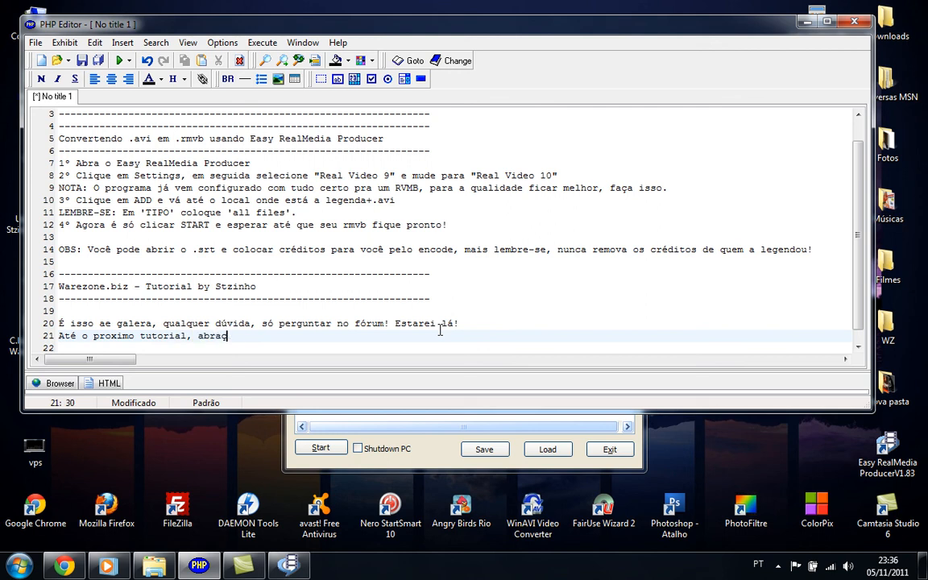
{"action": "type", "text": "! FUI"}
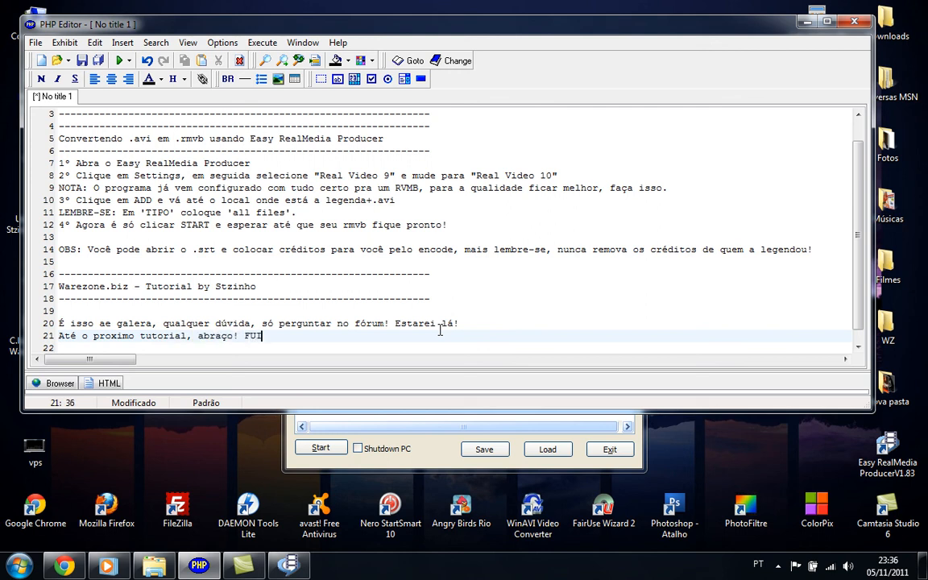
{"action": "type", "text": "!"}
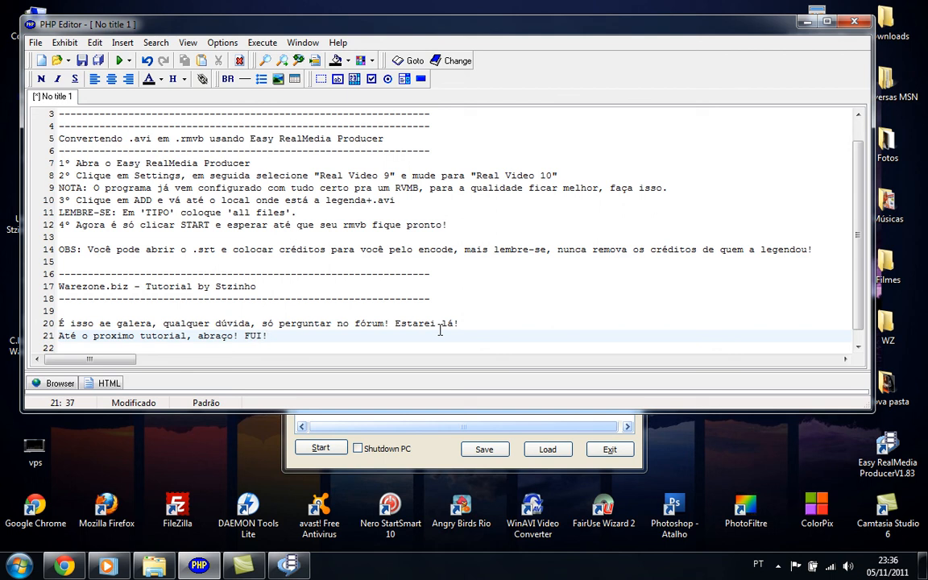